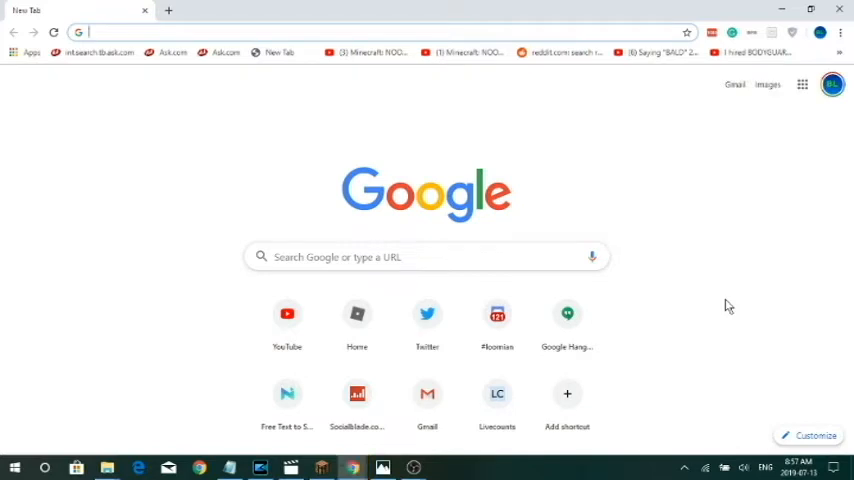
pyautogui.moveTo(387, 244)
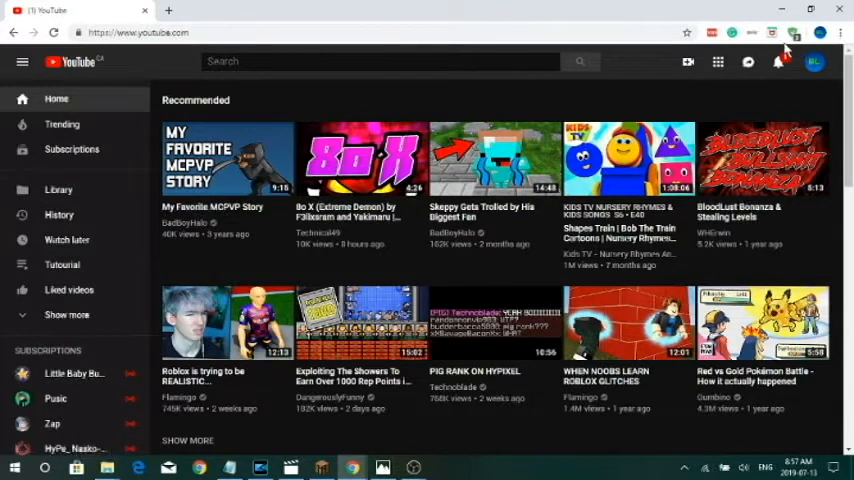
# - Get the Minecraft Monday video's link into the KeepVid.Pro downloader box in a new tab
pyautogui.click(782, 62)
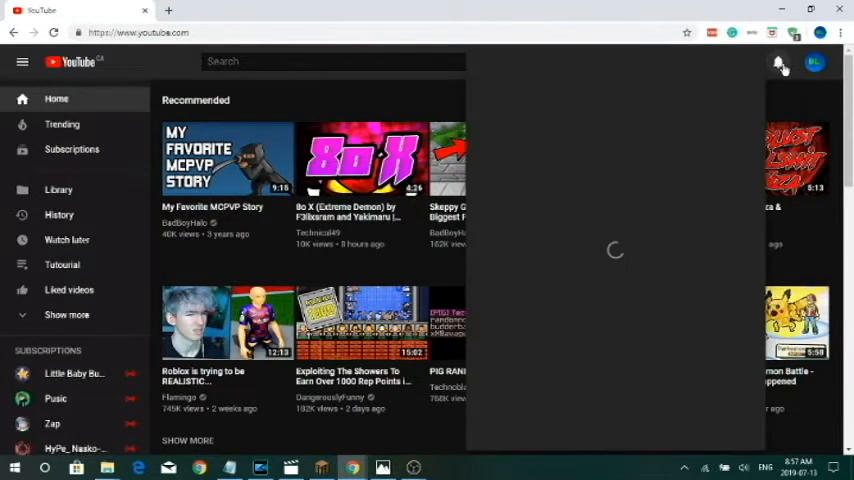
pyautogui.click(781, 62)
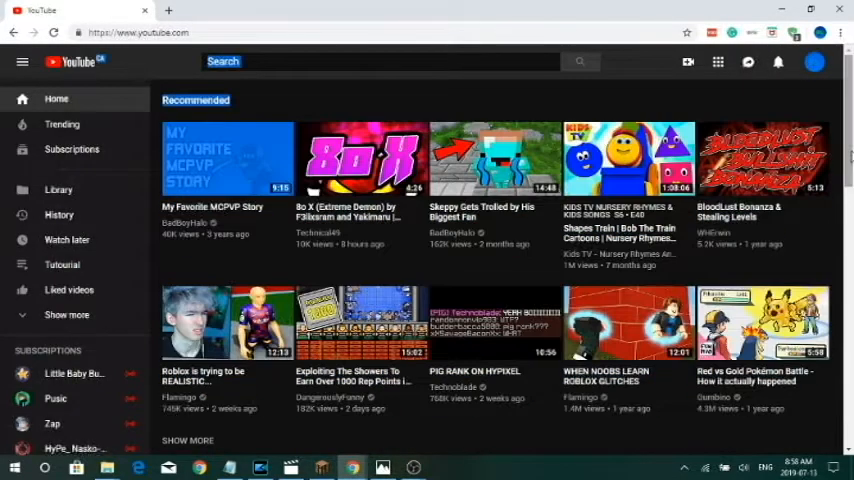
pyautogui.scroll(-3)
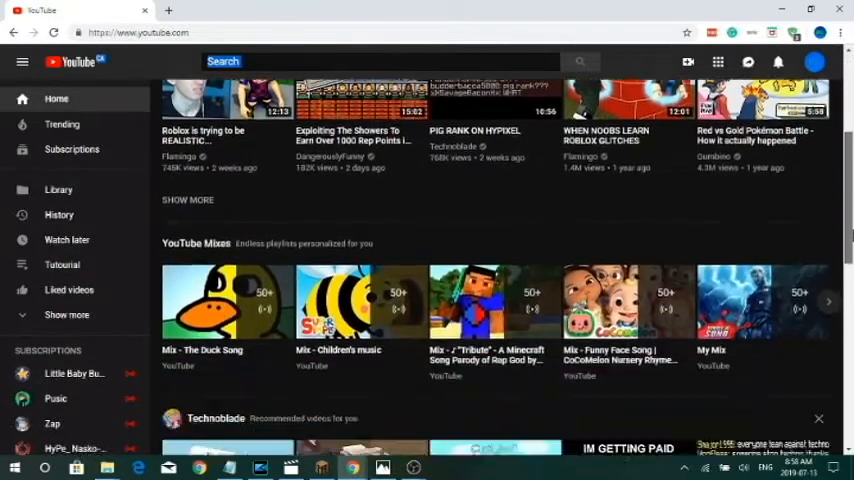
pyautogui.scroll(-3)
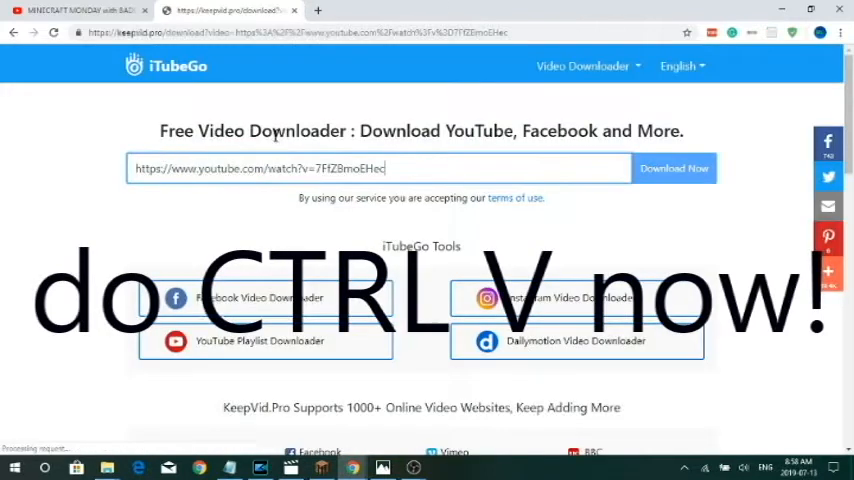
# - Request the download, hit the 'Oops' error, and return to the YouTube tab
pyautogui.click(674, 168)
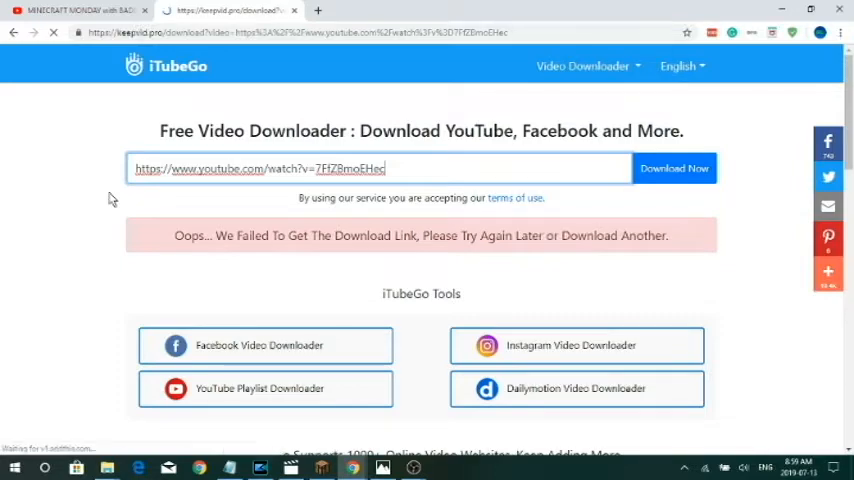
pyautogui.click(674, 168)
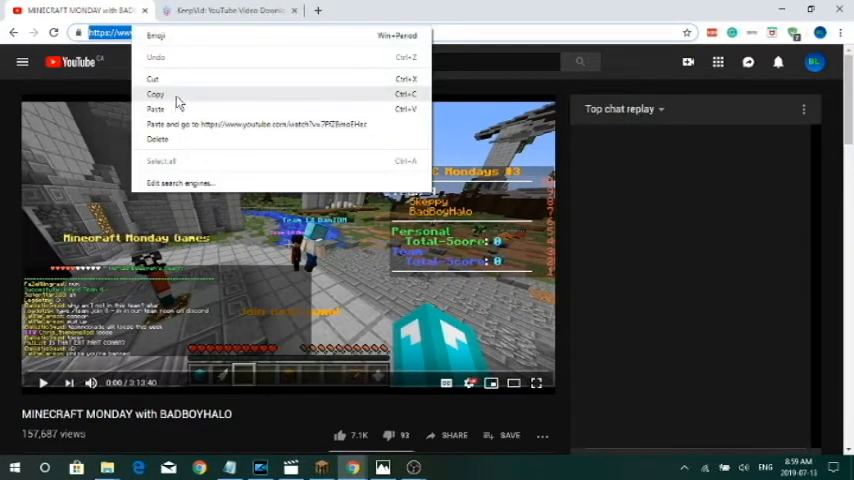
# - Paste the Skeppy video's URL into KeepVid.Pro and request its download link
pyautogui.click(253, 124)
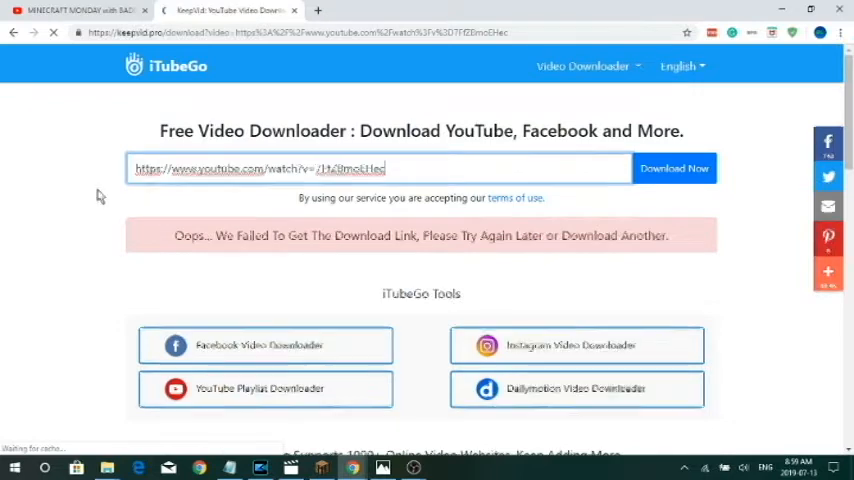
pyautogui.click(674, 168)
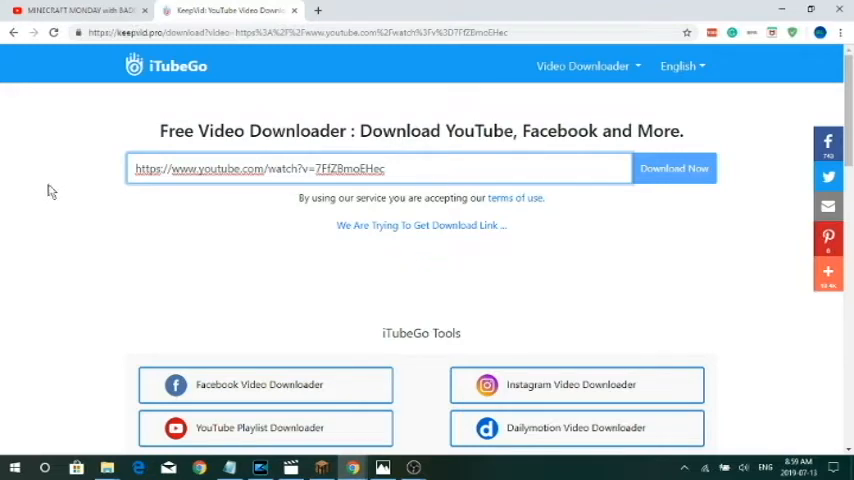
pyautogui.moveTo(98, 160)
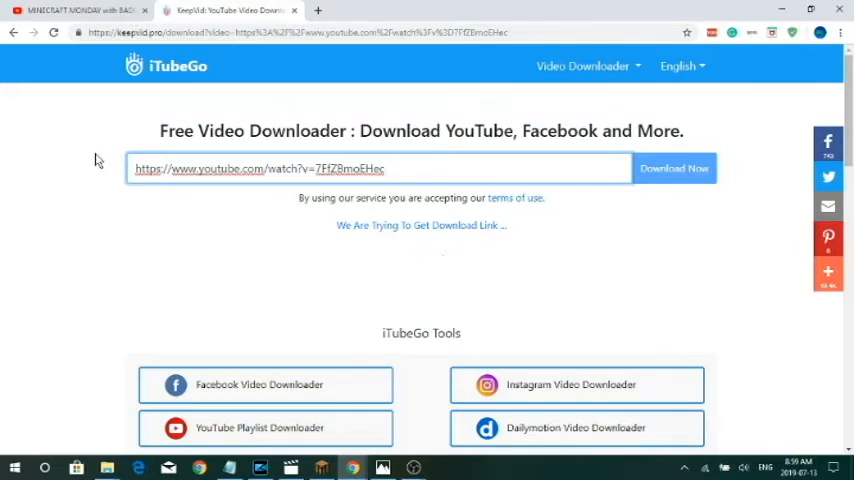
pyautogui.click(674, 168)
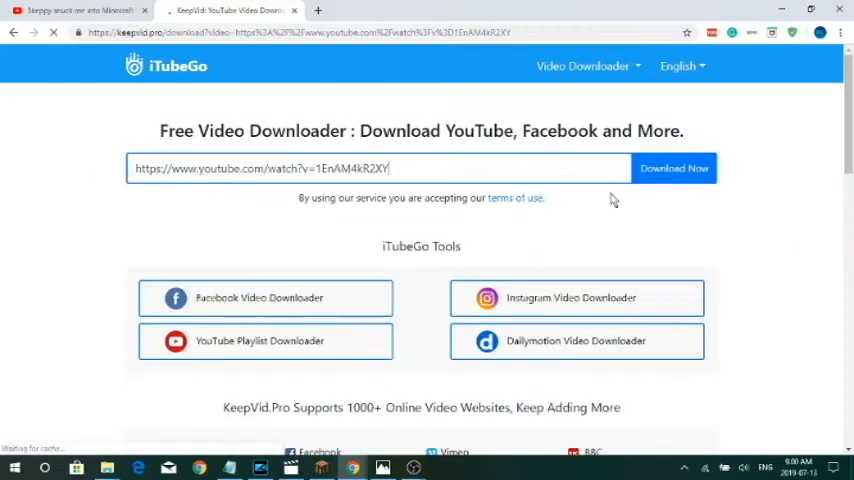
pyautogui.click(673, 168)
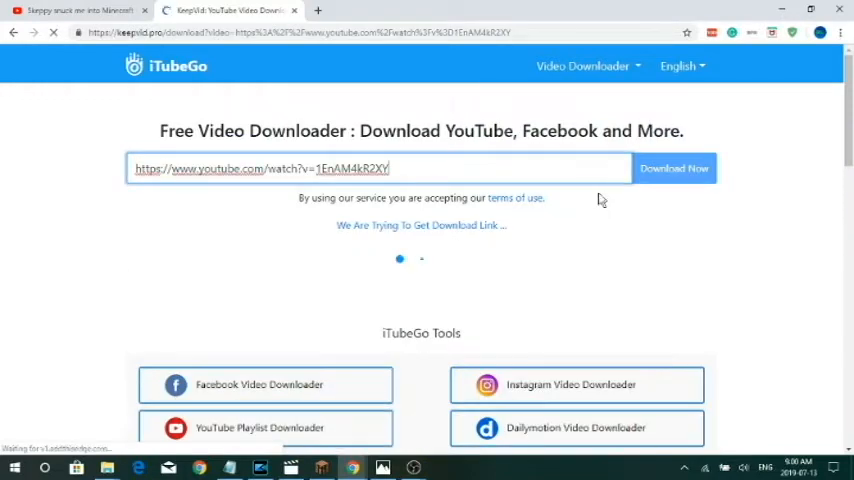
pyautogui.scroll(-3)
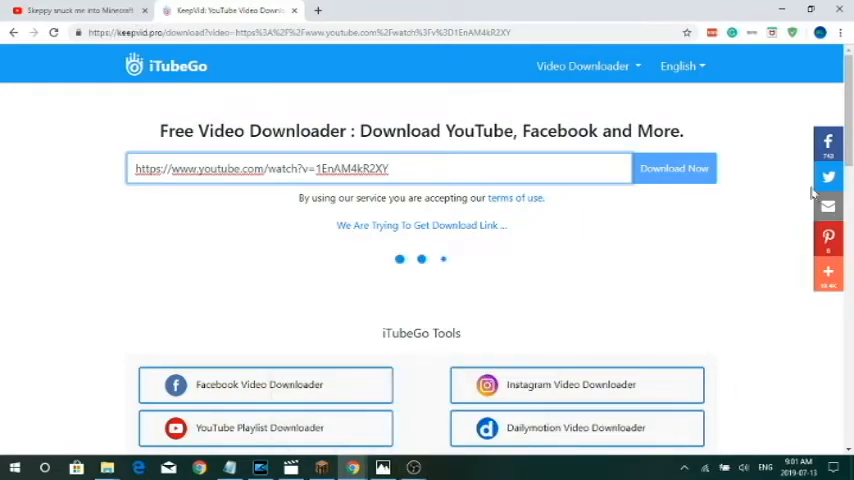
pyautogui.scroll(-3)
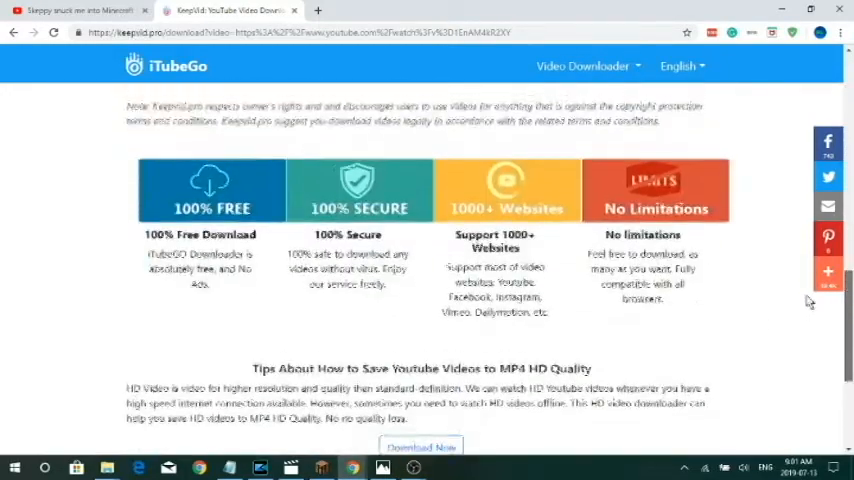
pyautogui.scroll(-3)
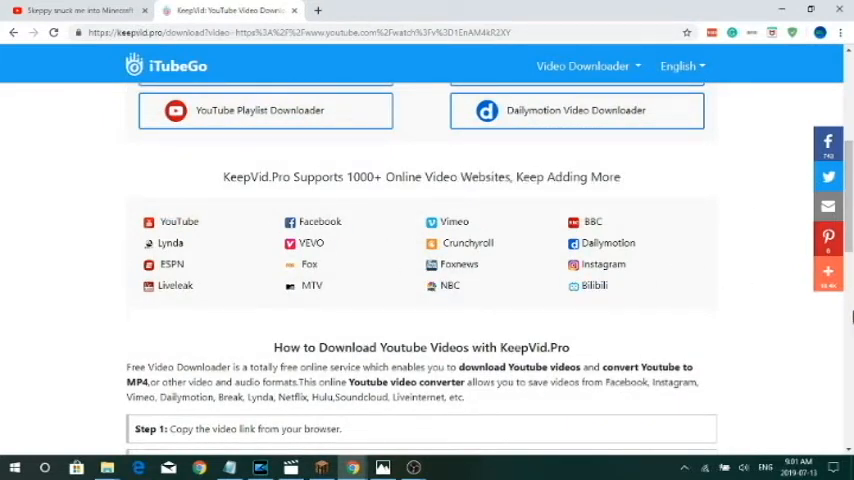
pyautogui.scroll(3)
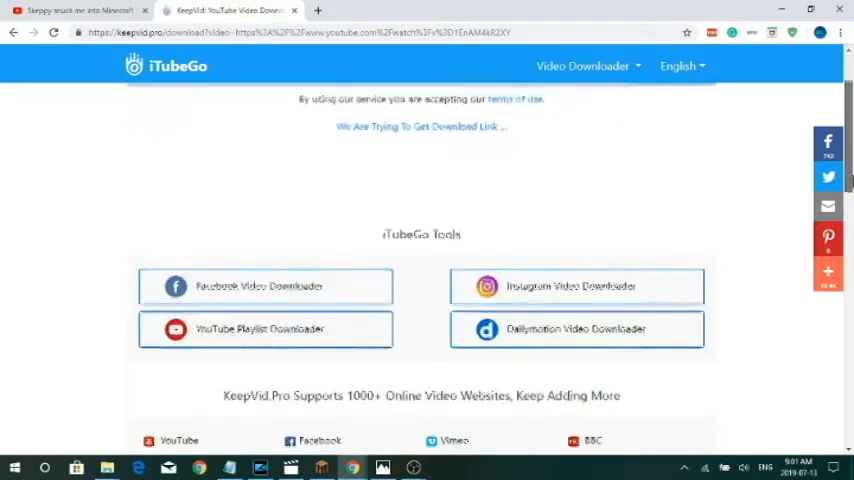
pyautogui.scroll(3)
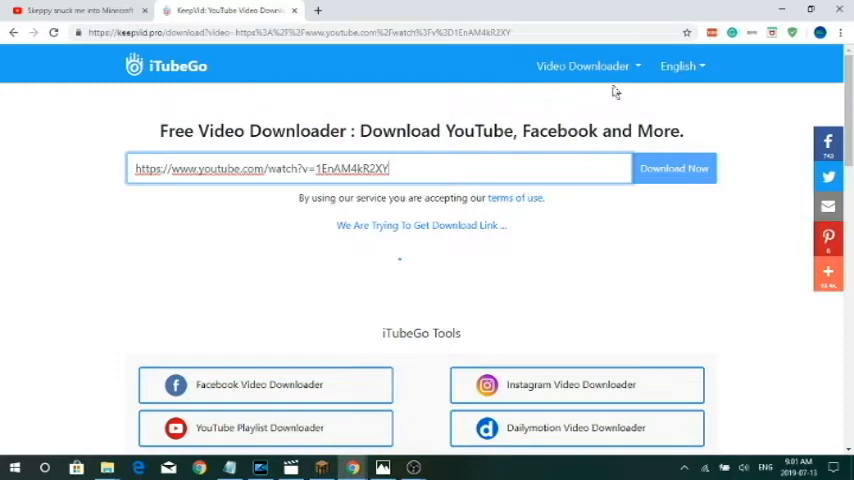
pyautogui.scroll(-3)
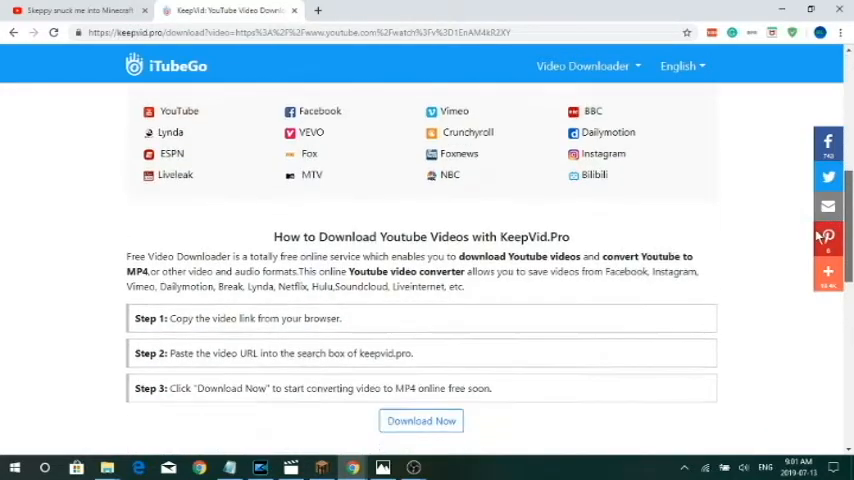
pyautogui.scroll(-3)
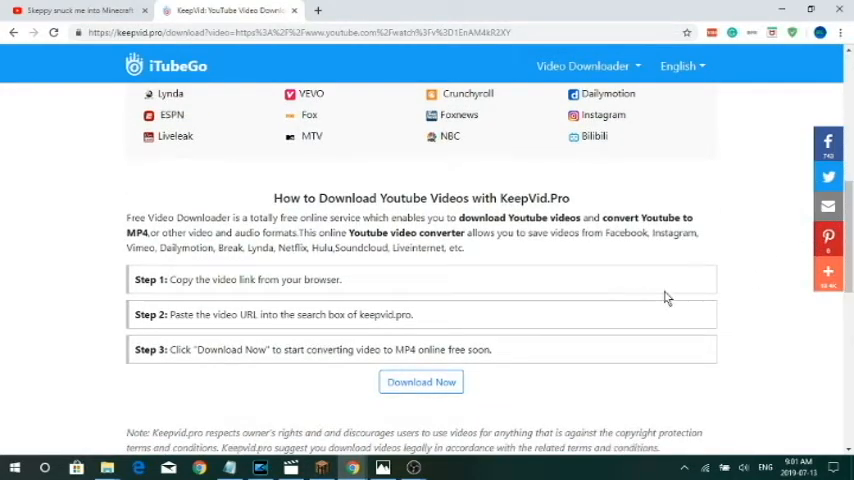
pyautogui.moveTo(545, 260)
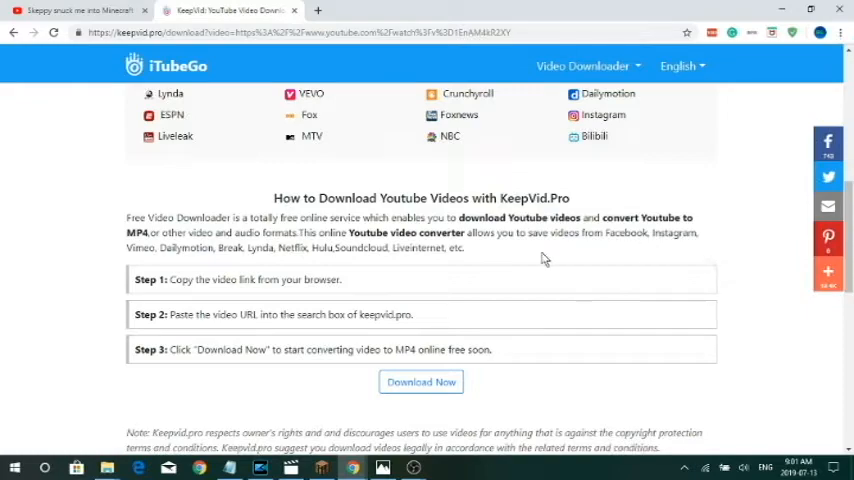
pyautogui.scroll(3)
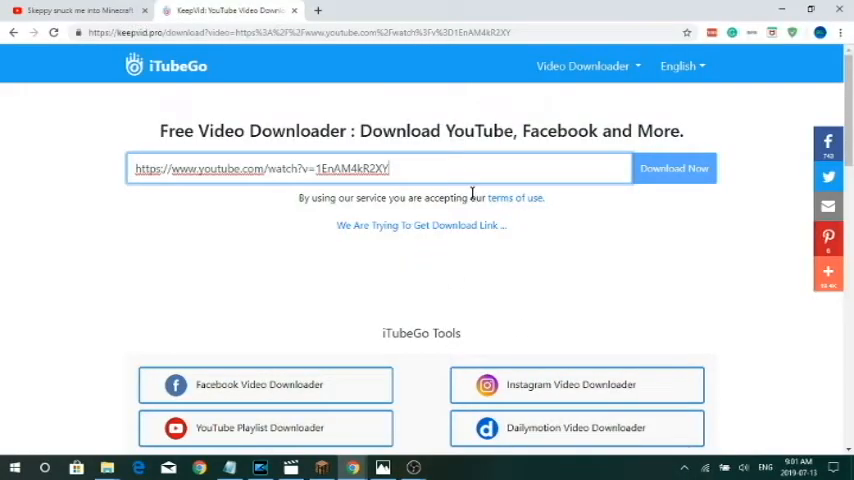
# - Browse the Video and Video Without Sound format tables, from 720P to 144P
pyautogui.click(674, 168)
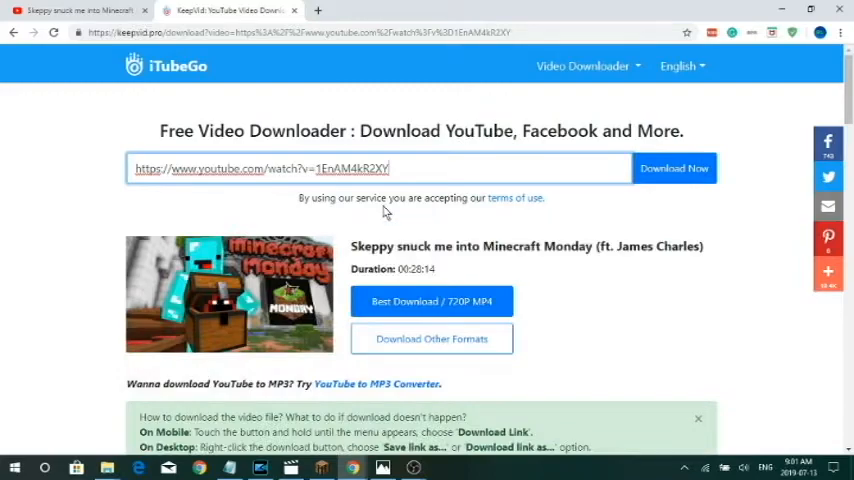
pyautogui.moveTo(793, 235)
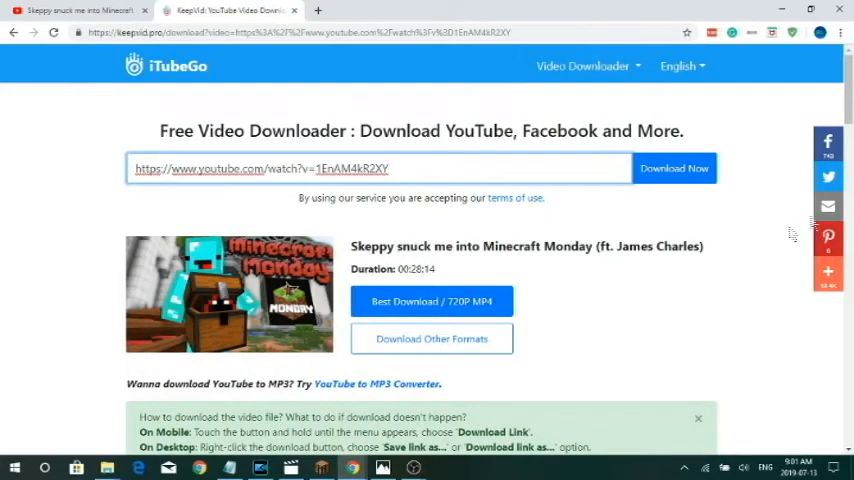
pyautogui.scroll(-3)
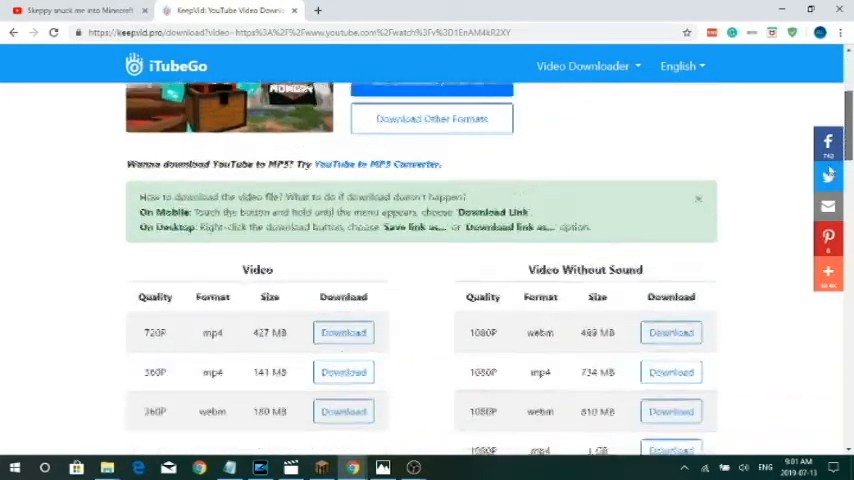
pyautogui.scroll(-3)
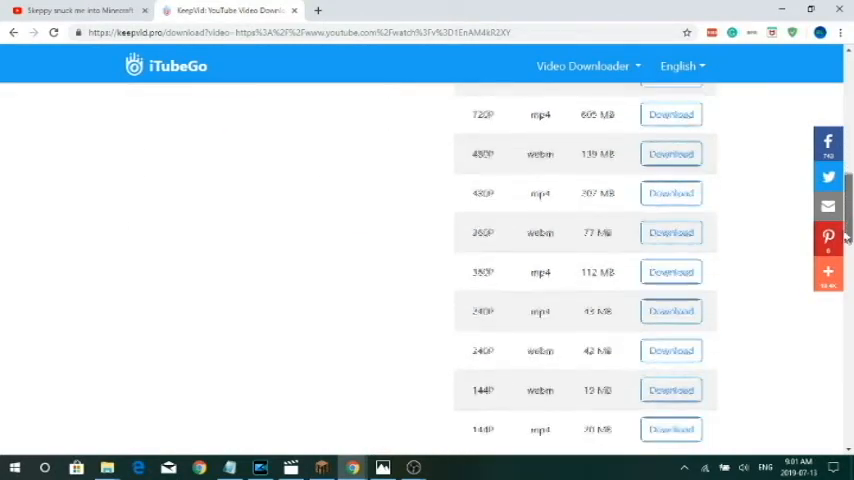
pyautogui.scroll(-3)
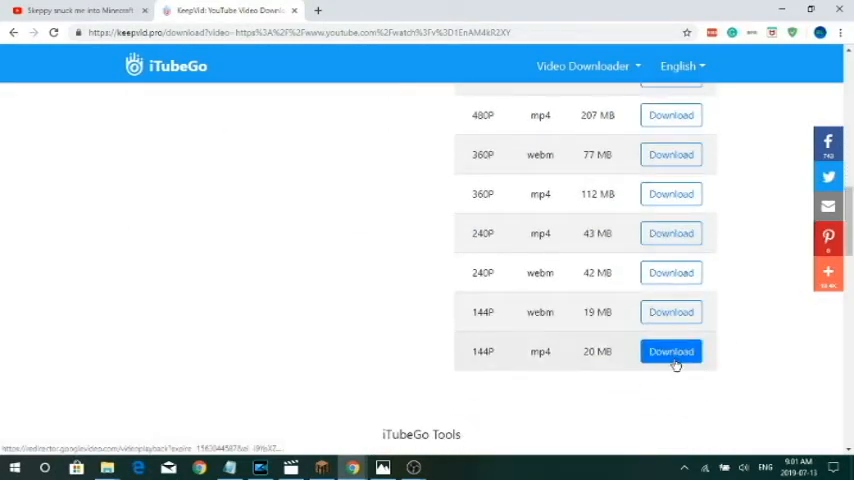
pyautogui.scroll(3)
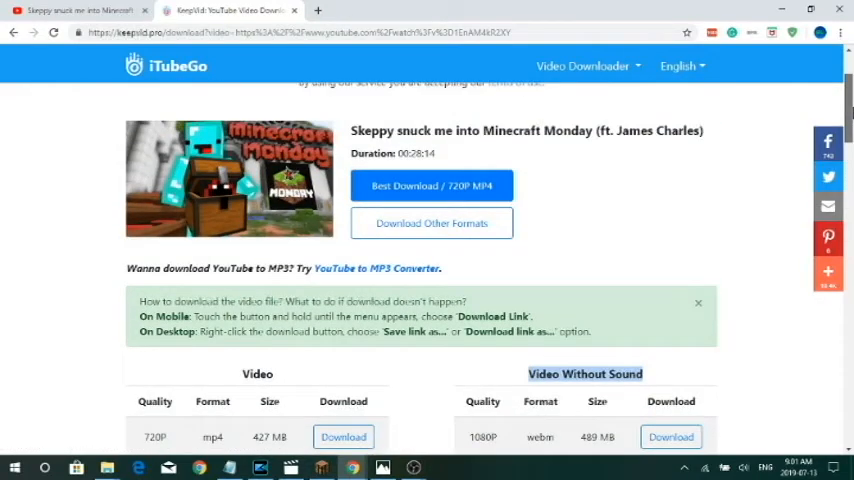
pyautogui.scroll(-3)
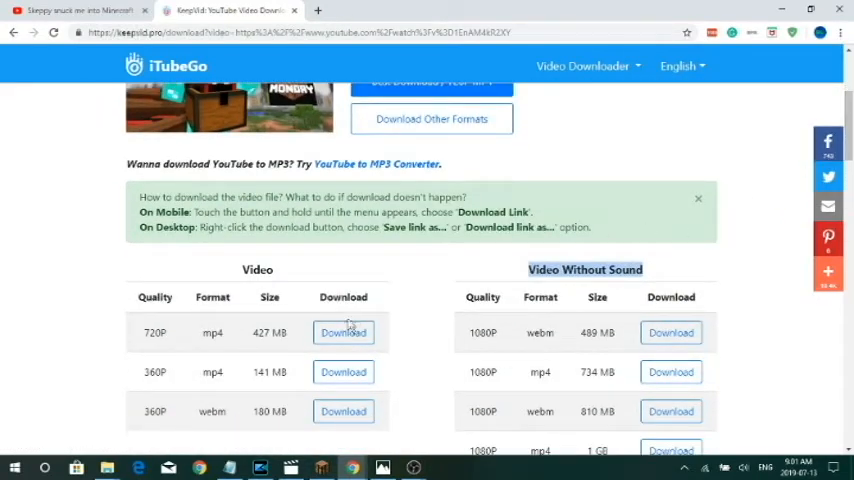
# - Download the 427 MB 720P mp4 of the Skeppy video
pyautogui.click(343, 332)
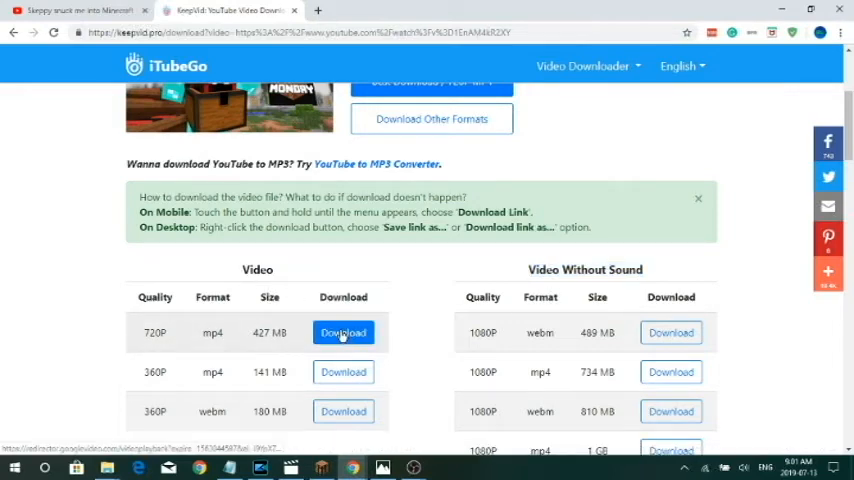
pyautogui.scroll(3)
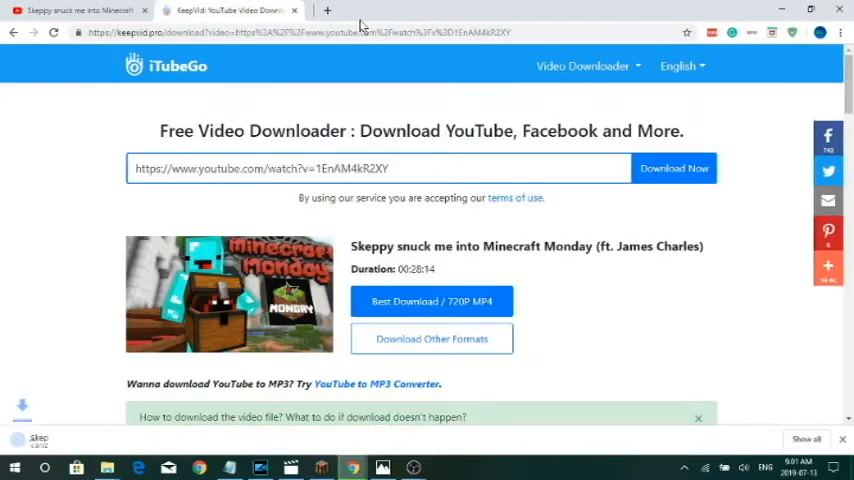
pyautogui.click(431, 301)
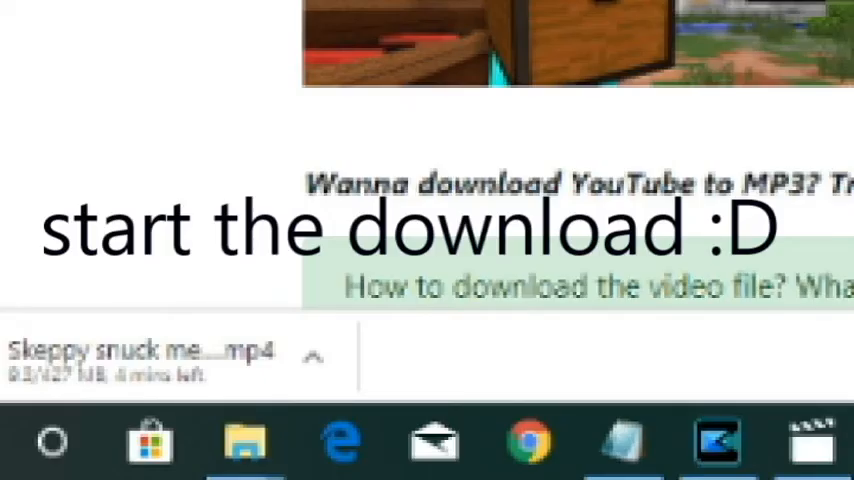